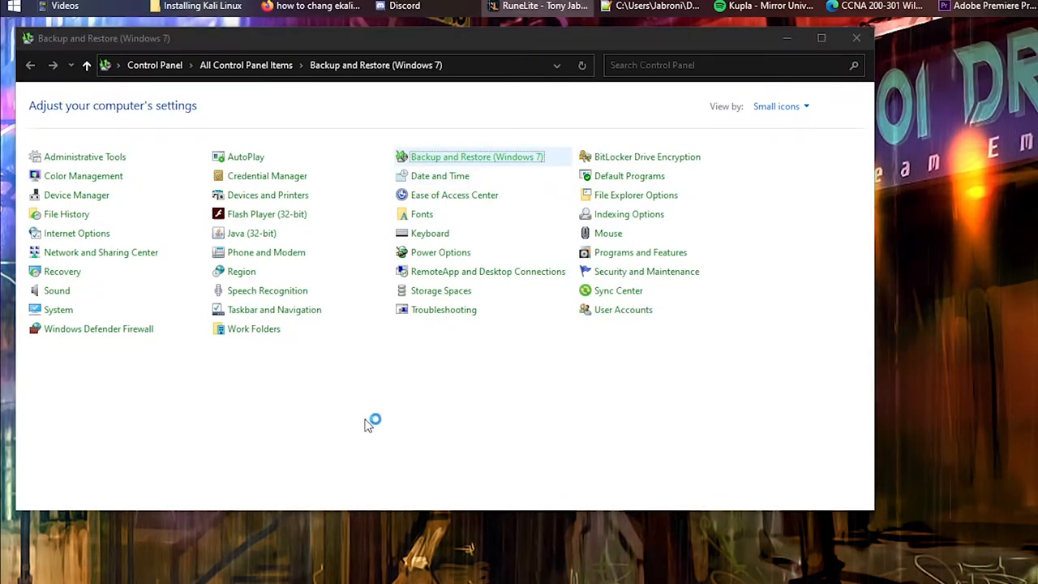
# - Open Backup and Restore (Windows 7) from All Control Panel Items to view the drive E: backups
pyautogui.click(476, 156)
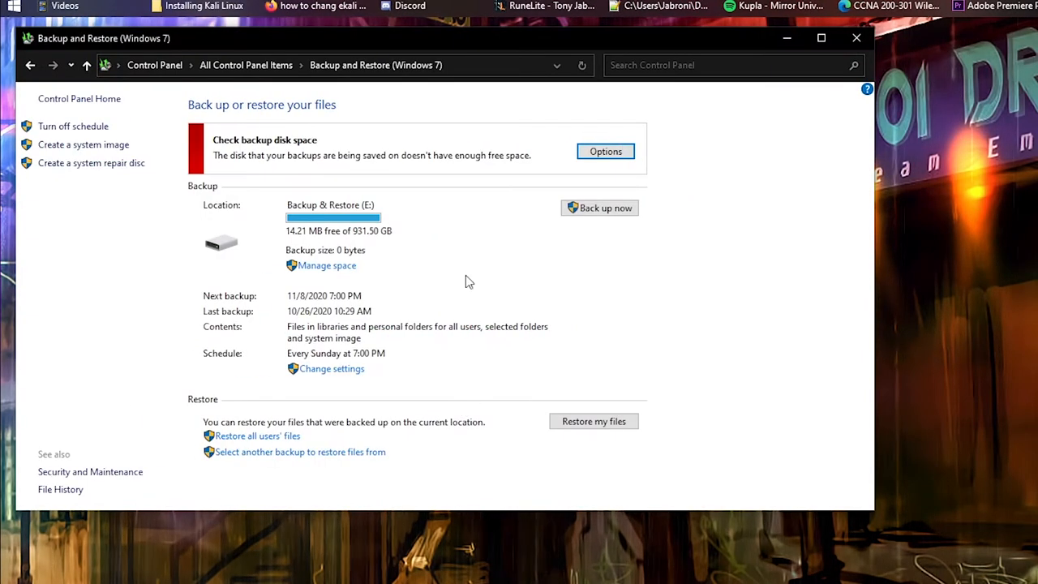
pyautogui.moveTo(654, 234)
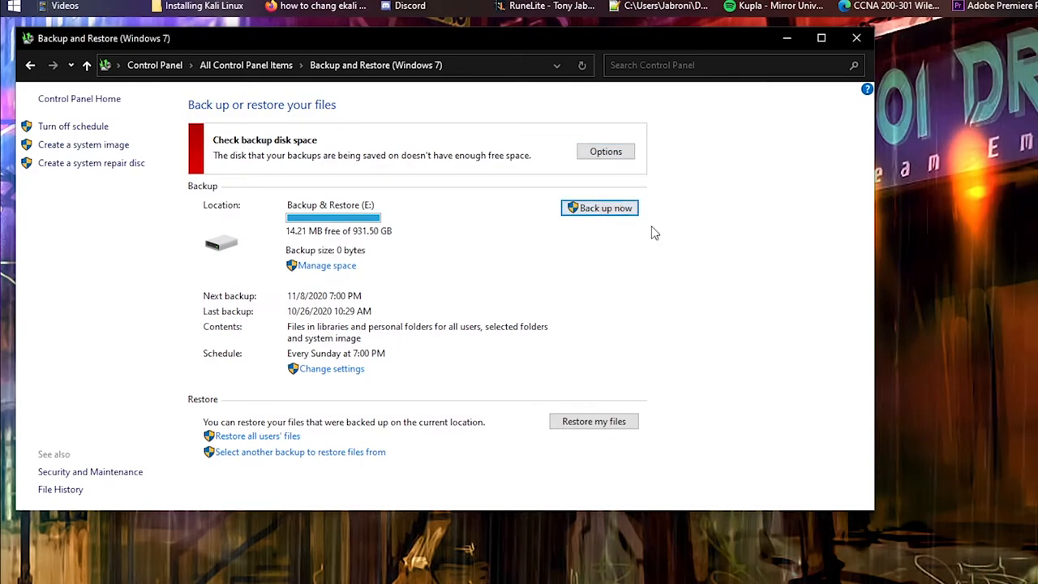